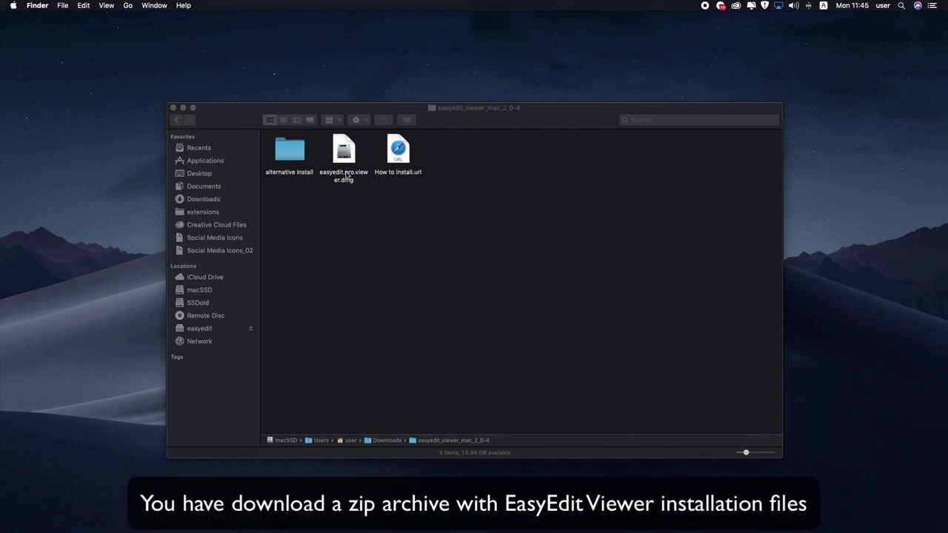
# Mount easyedit.pro.viewer.dmg from the easyedit_viewer_mac_2_0-4 folder
pyautogui.doubleClick(343, 148)
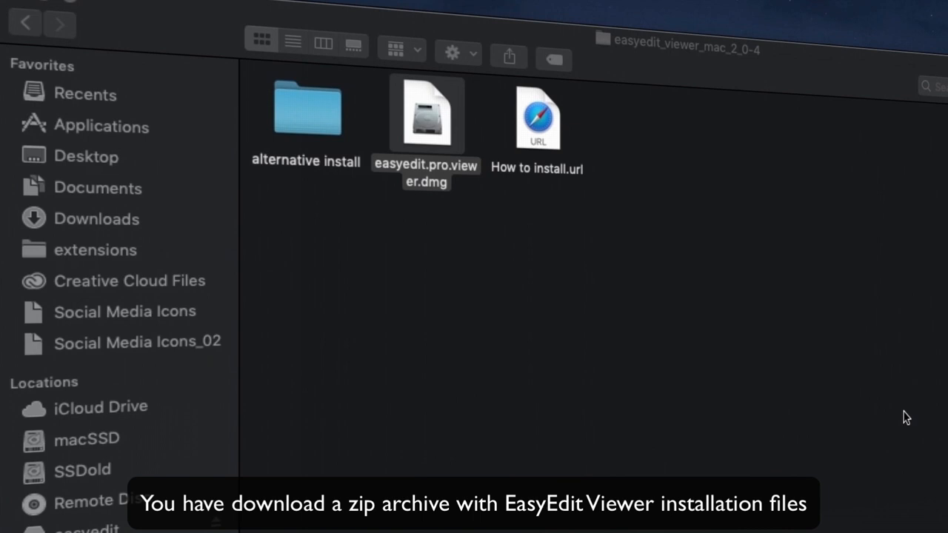
pyautogui.doubleClick(426, 115)
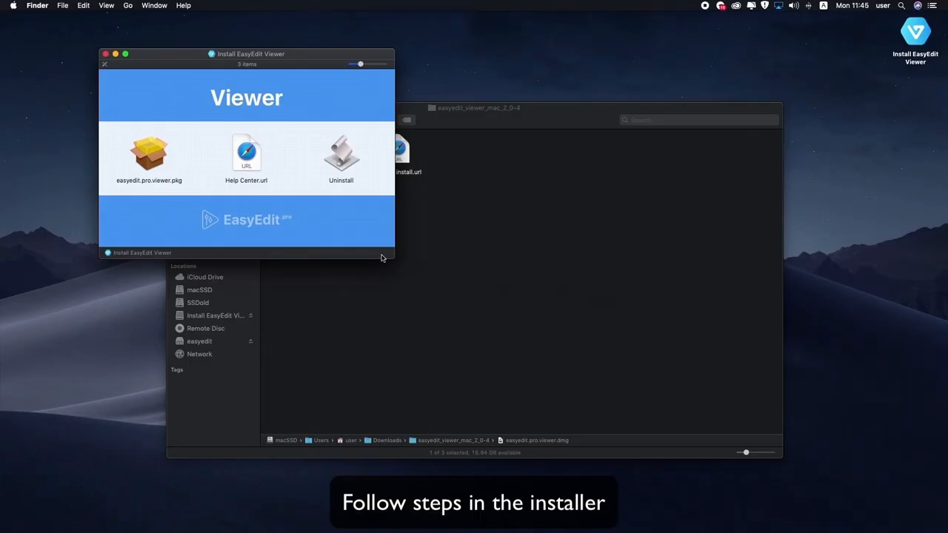
# Run easyedit.pro.viewer.pkg through the installer, then move the installer to the Trash
pyautogui.click(150, 153)
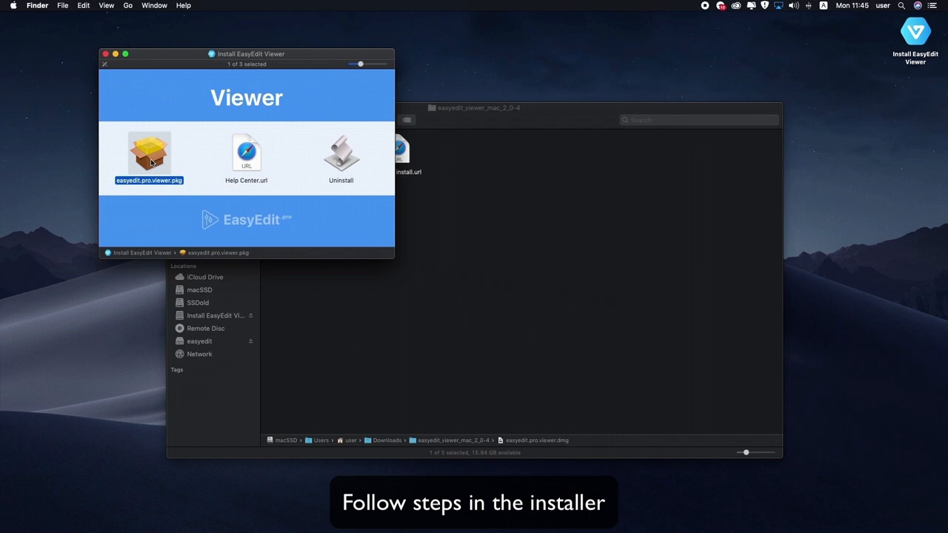
pyautogui.doubleClick(148, 152)
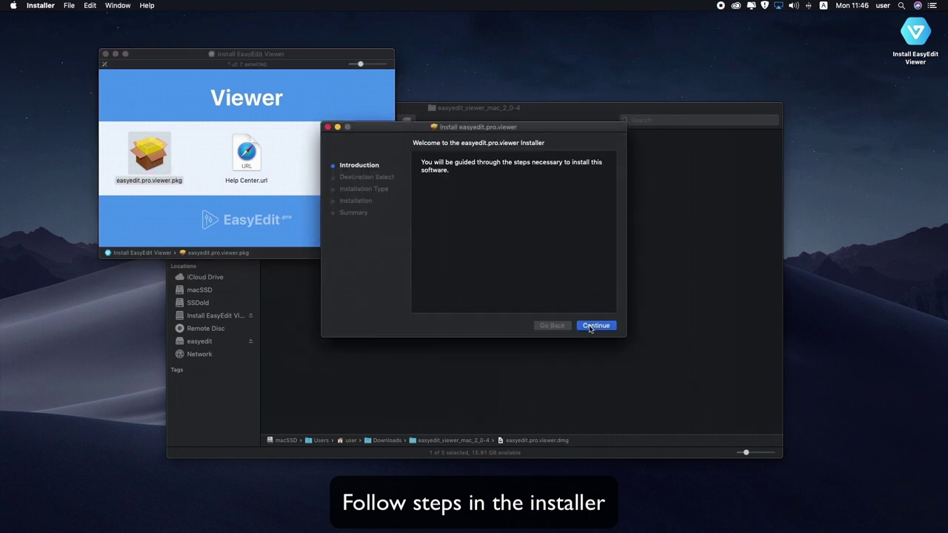
pyautogui.click(595, 326)
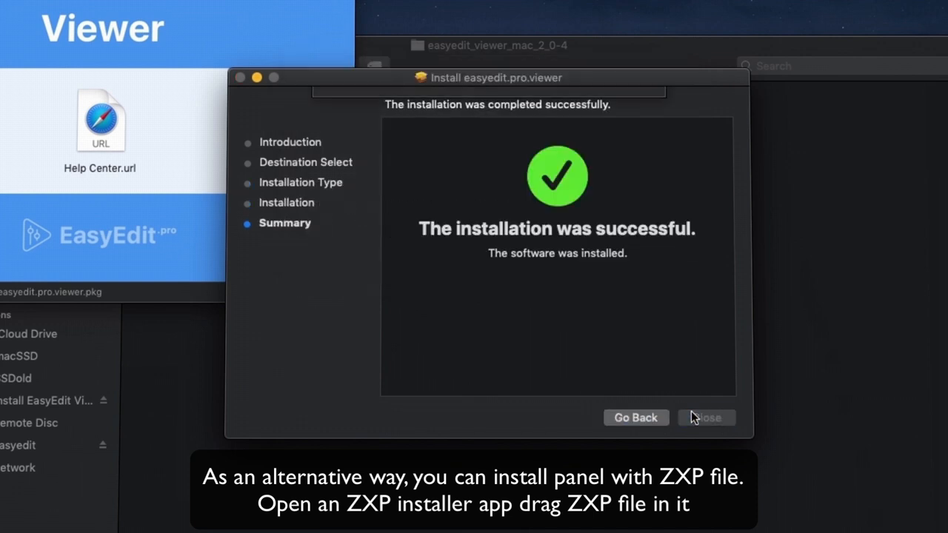
pyautogui.click(707, 418)
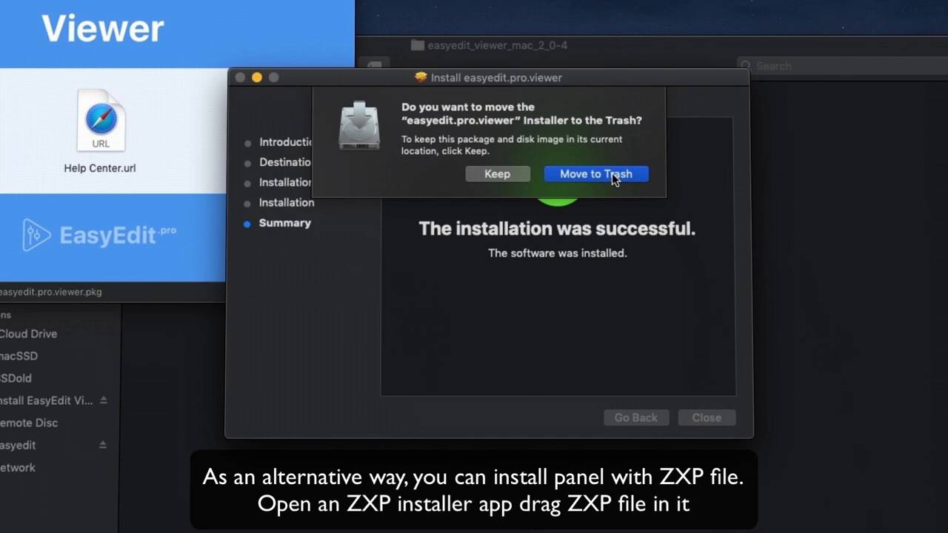
pyautogui.click(596, 174)
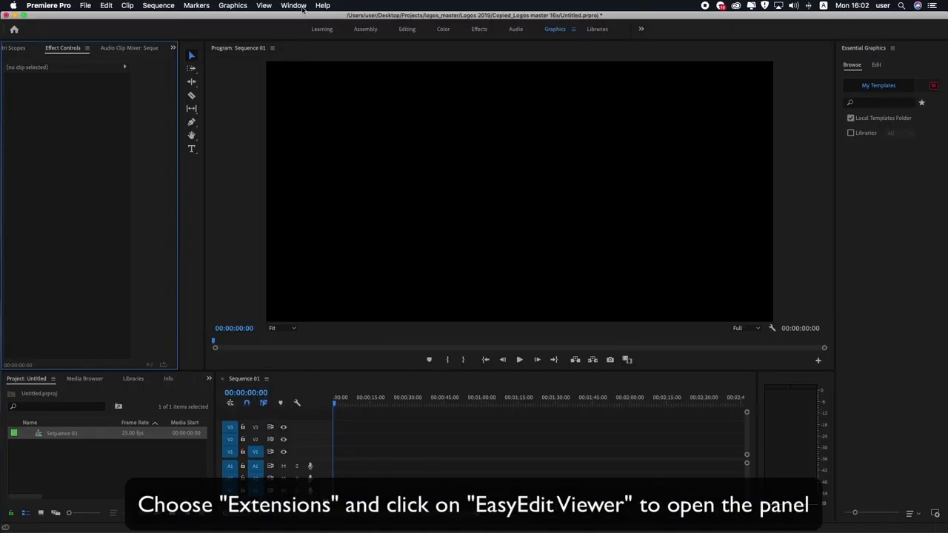
# Open the EasyEdit Viewer panel from Window > Extensions
pyautogui.click(289, 5)
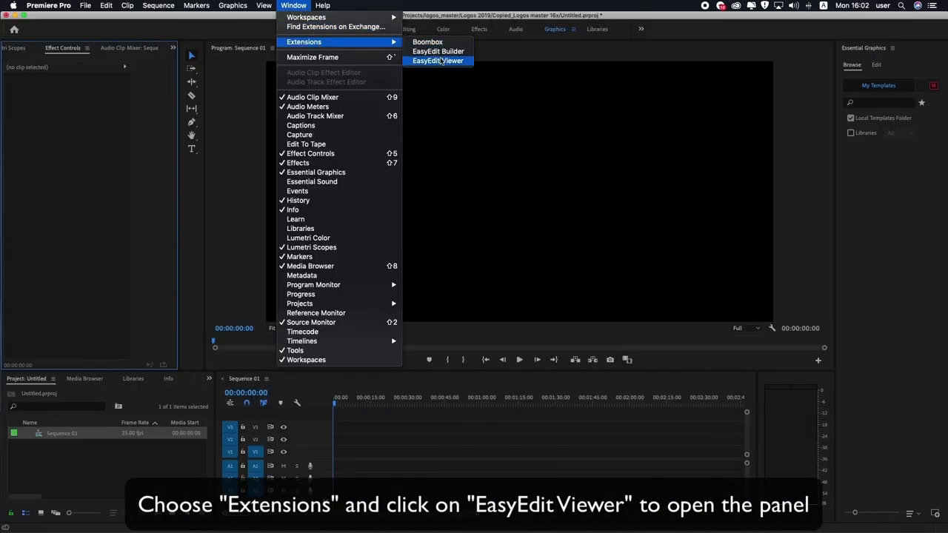
pyautogui.click(437, 60)
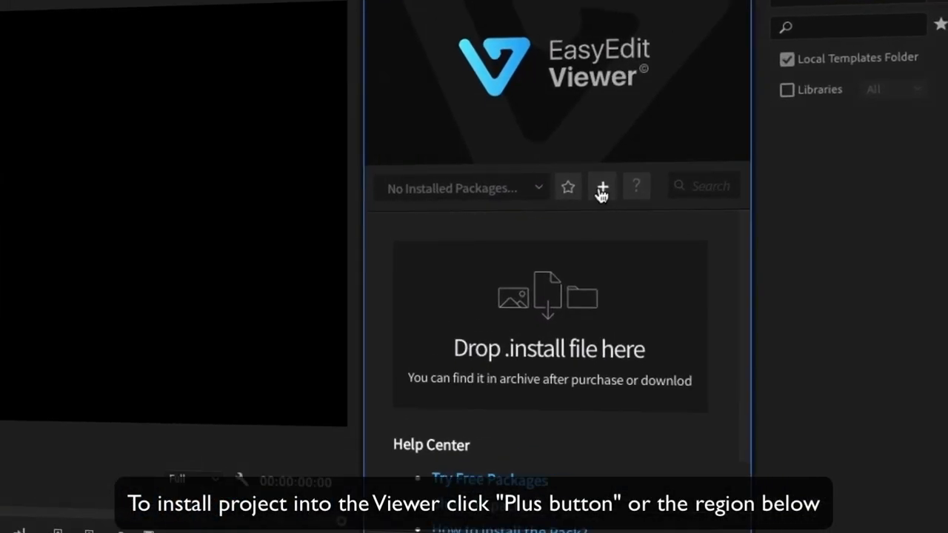
# Add a lower-thirds pack with the + button and activate it with the purchase code
pyautogui.click(603, 186)
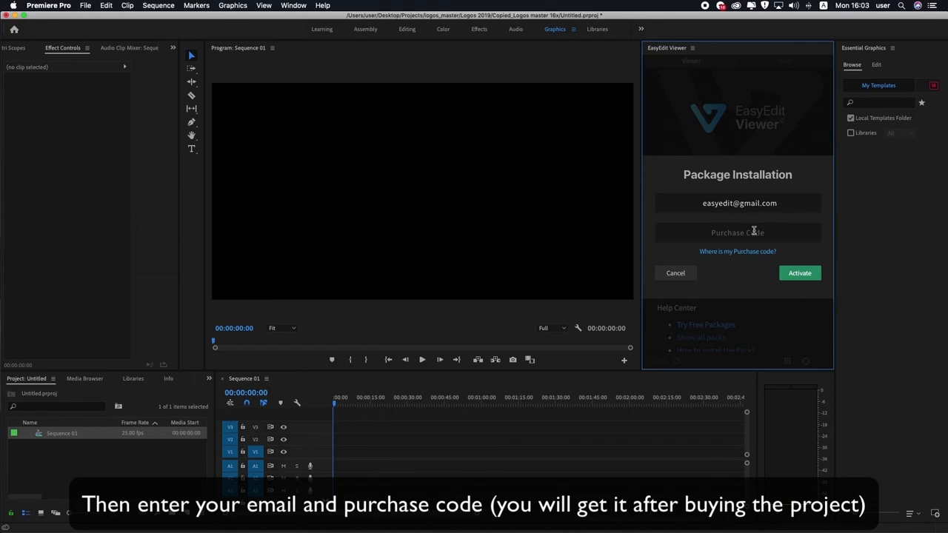
pyautogui.click(738, 231)
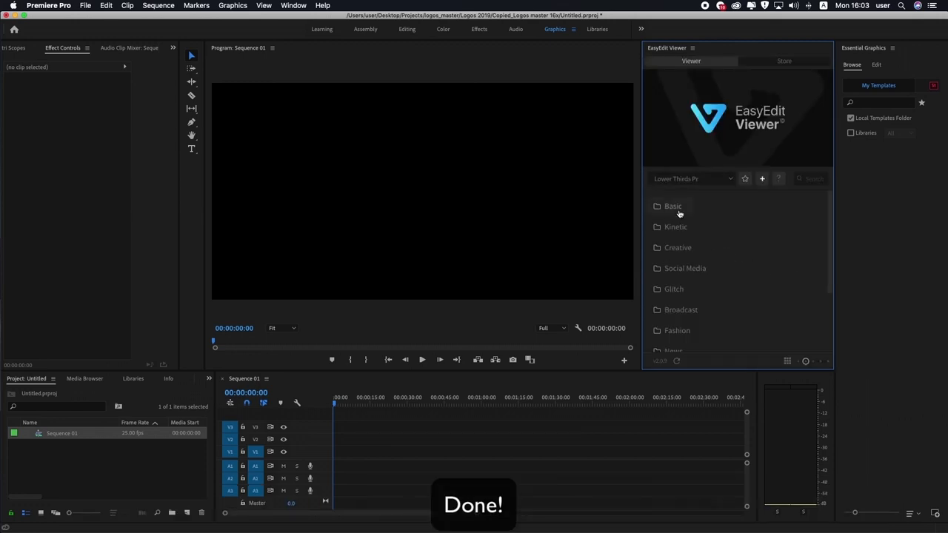
# Preview the Kinetic, Social Media and Creative categories, then open Basic
pyautogui.click(677, 227)
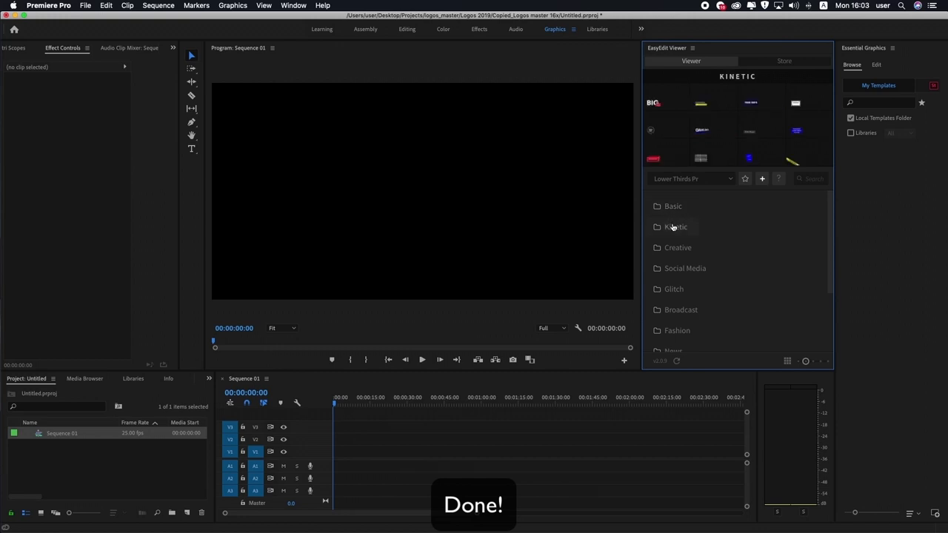
pyautogui.click(686, 268)
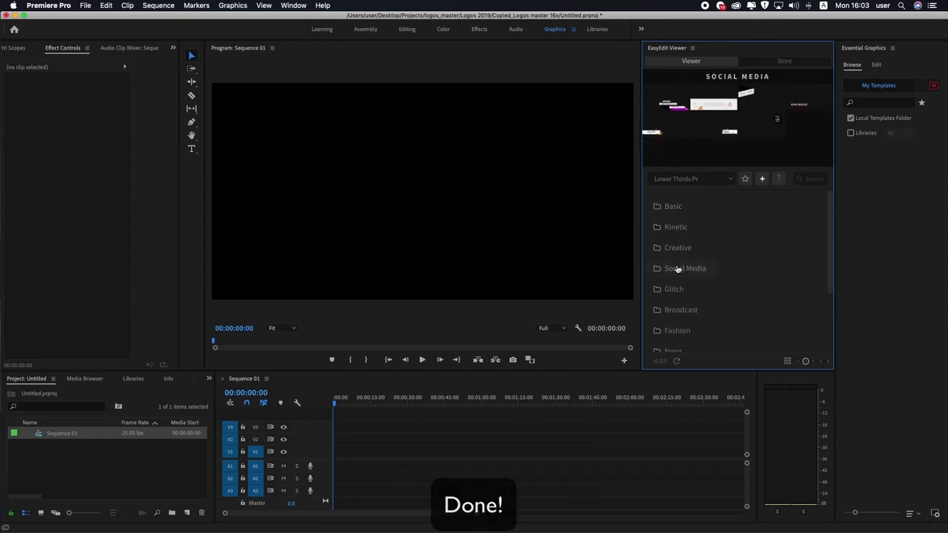
pyautogui.click(672, 206)
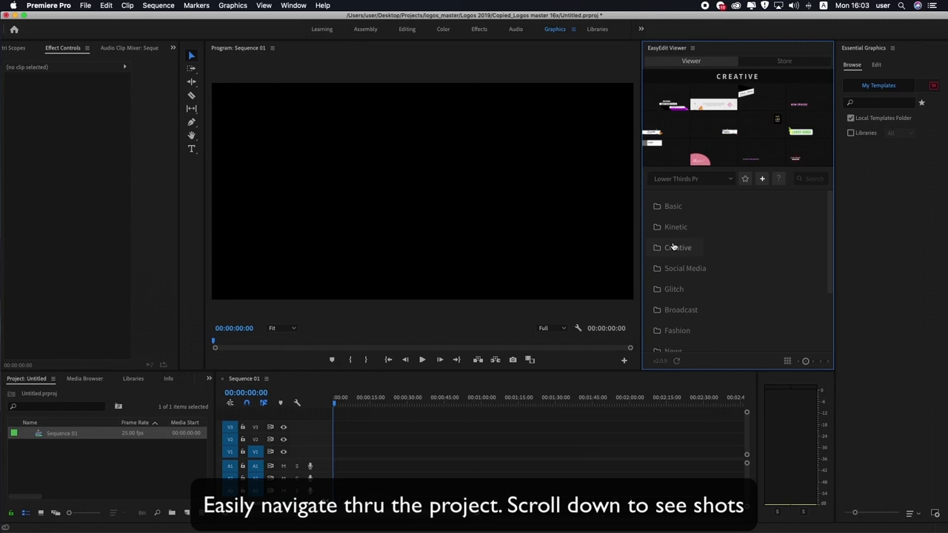
pyautogui.click(672, 206)
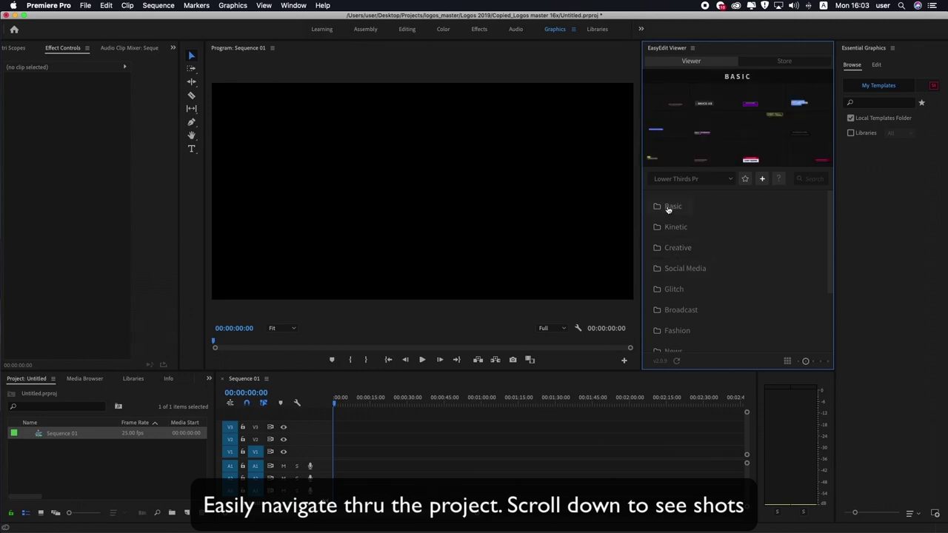
pyautogui.click(673, 206)
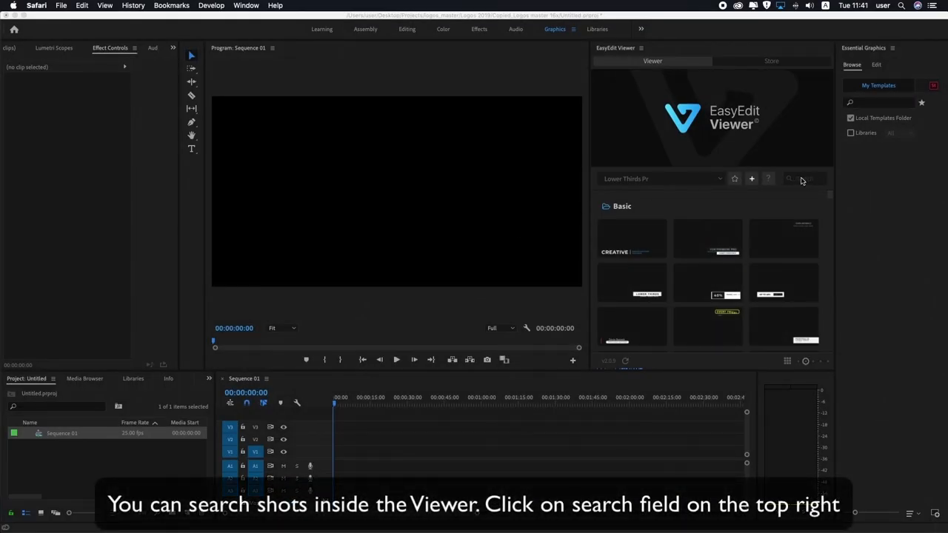
# Search the Viewer for 'kinetic 001' and preview the matching template
pyautogui.click(802, 178)
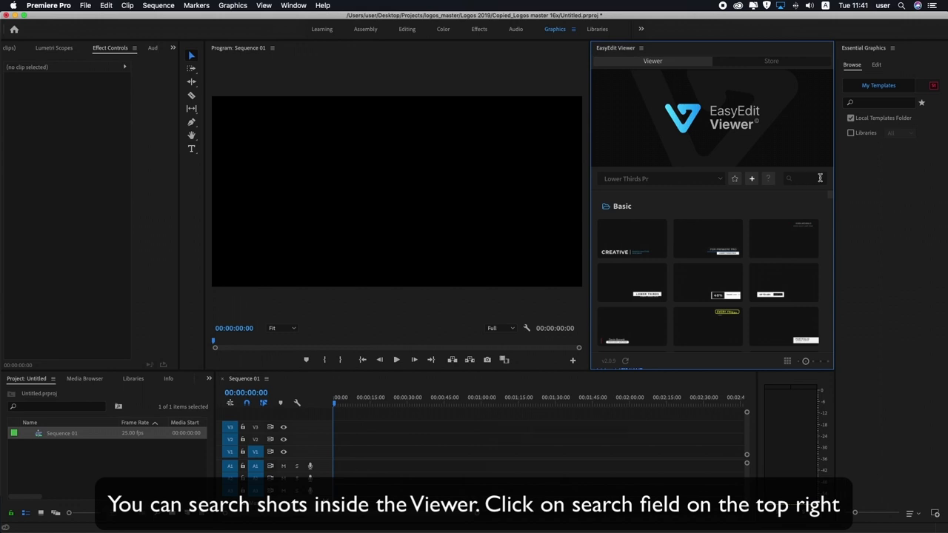
pyautogui.write('kinetic 001')
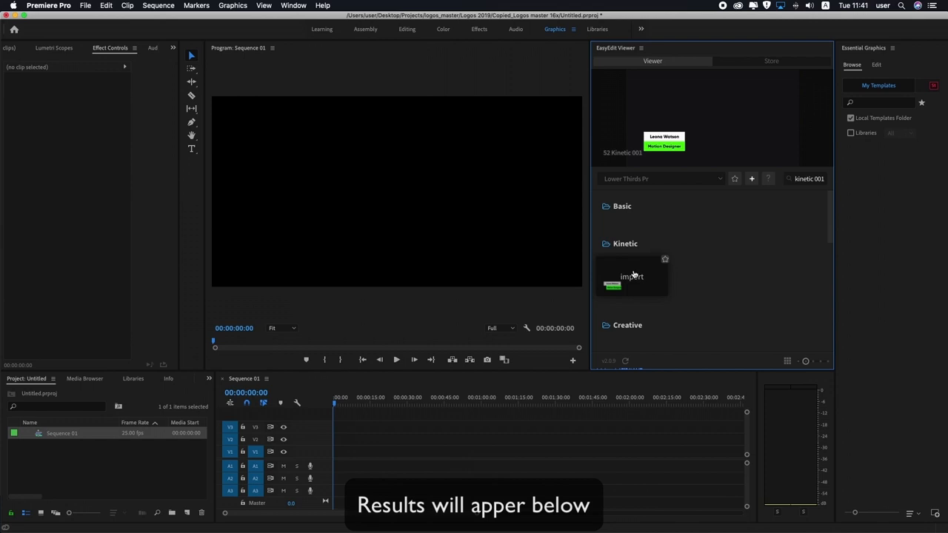
pyautogui.click(622, 205)
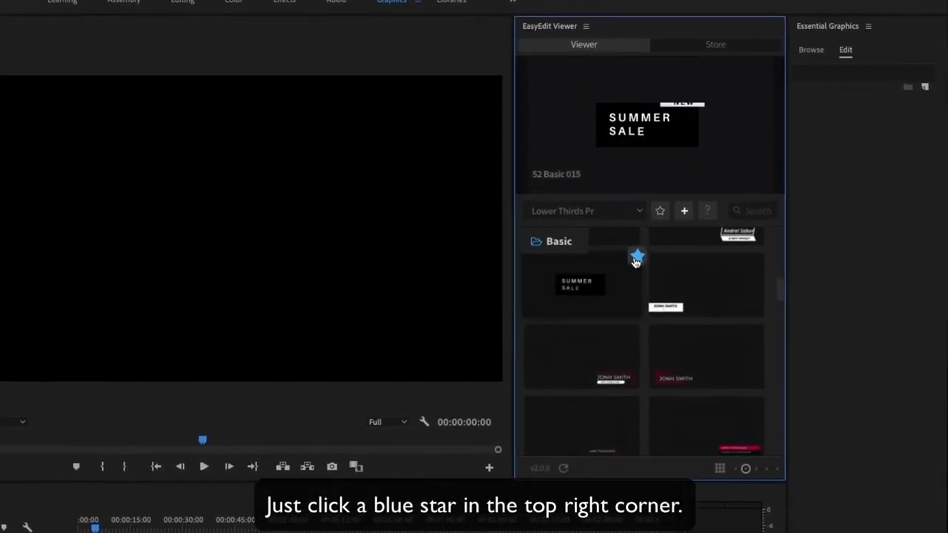
# Star the SUMMER SALE and another template, then filter to favorites
pyautogui.click(636, 256)
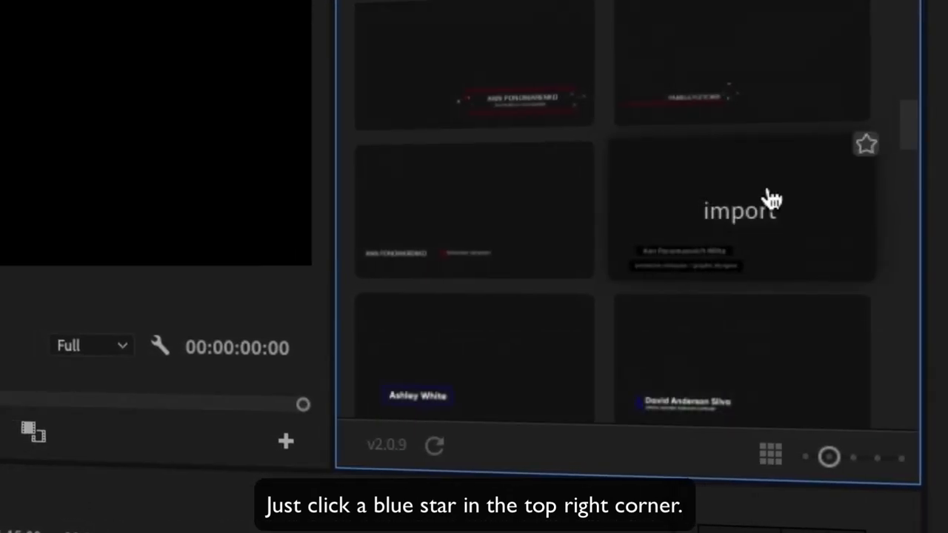
pyautogui.click(866, 144)
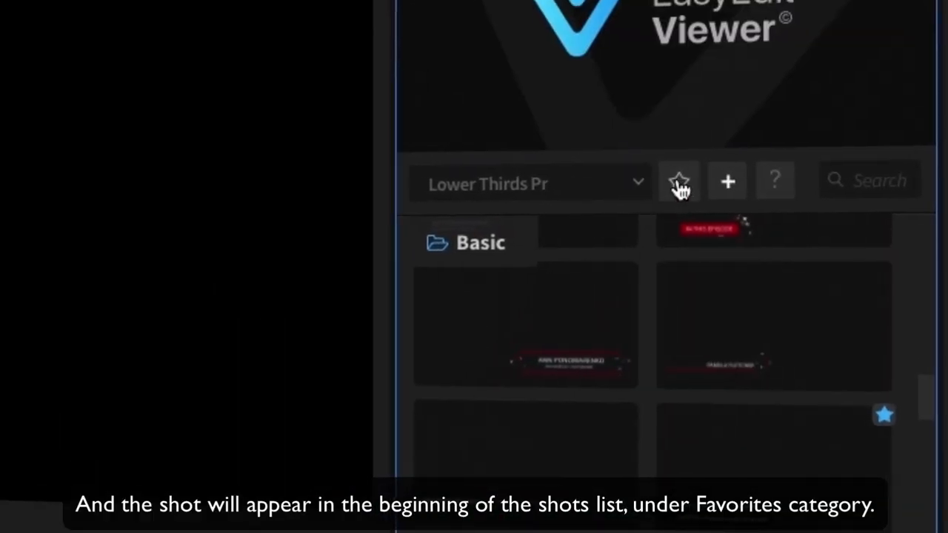
pyautogui.click(678, 181)
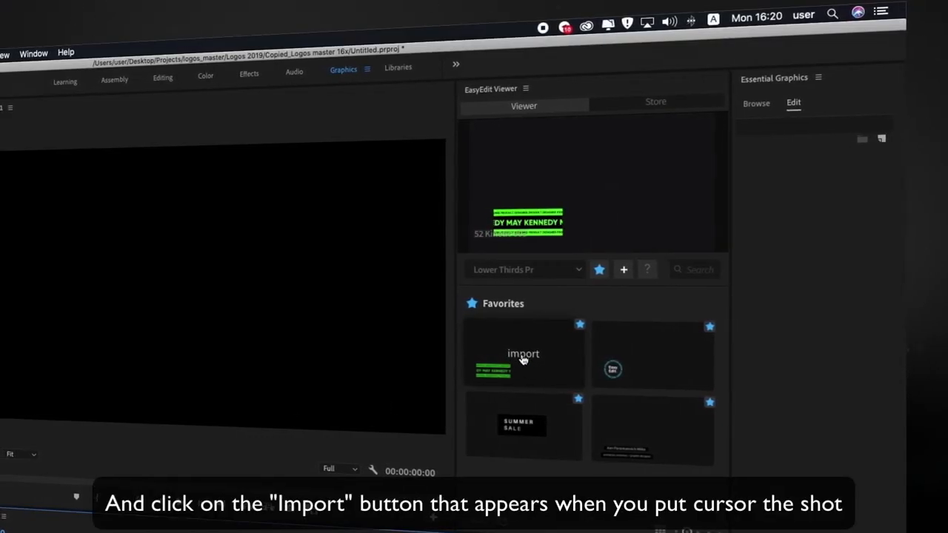
# Import the green kinetic lower third from Favorites into the sequence
pyautogui.click(523, 354)
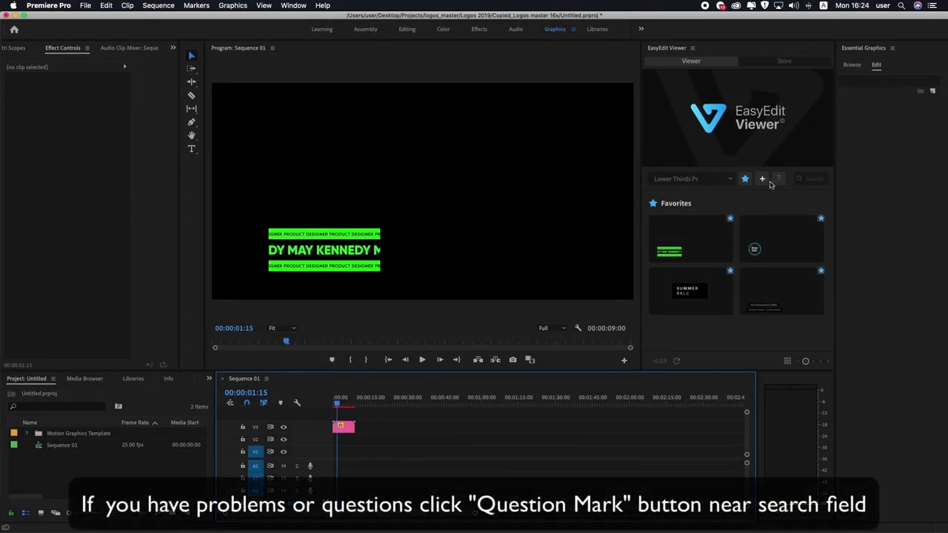
# Open the Help Center page from the Viewer's question-mark menu
pyautogui.click(780, 178)
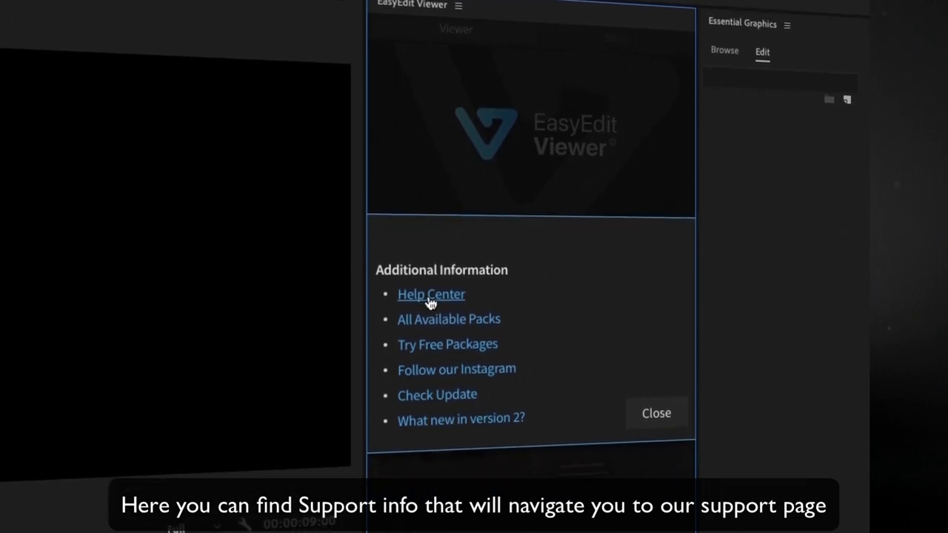
pyautogui.click(431, 294)
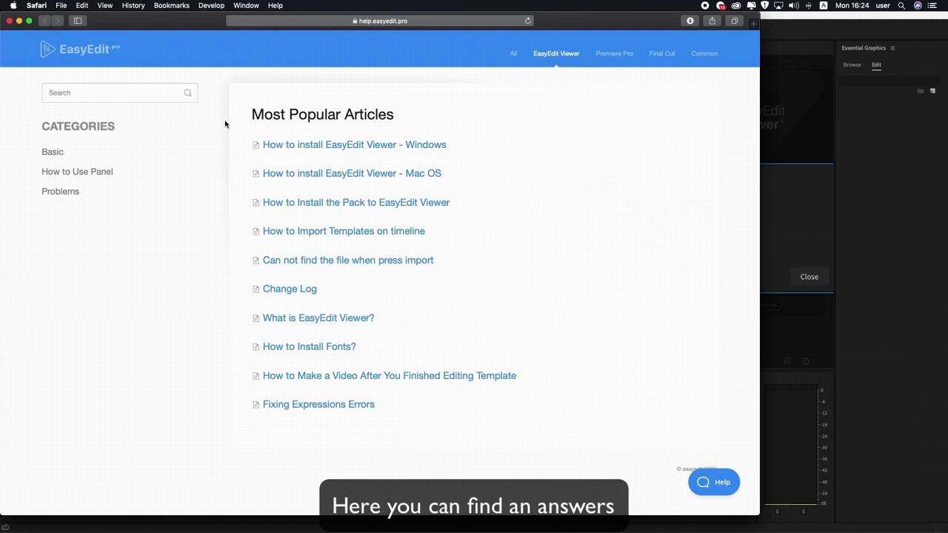
# Select the help center search box and review the Most Popular Articles
pyautogui.click(111, 93)
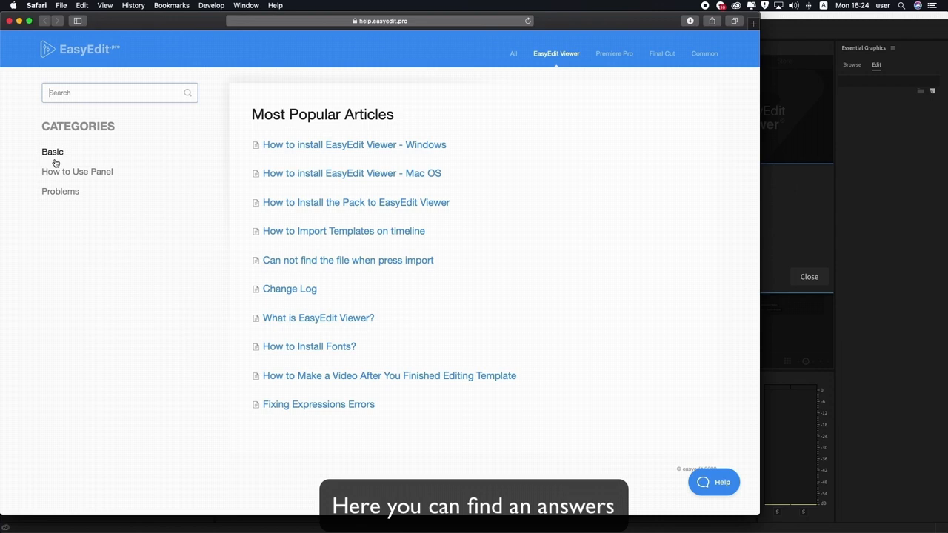
pyautogui.moveTo(307, 135)
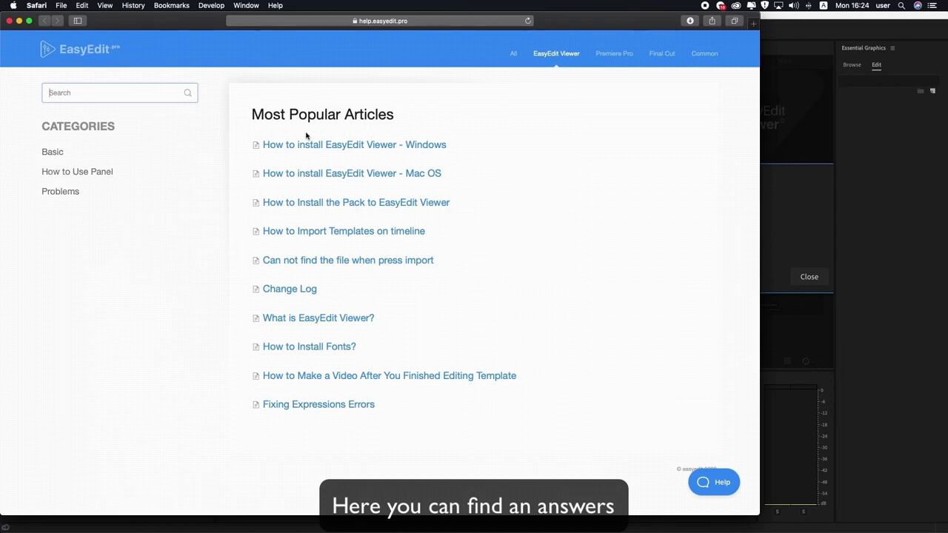
pyautogui.moveTo(289, 354)
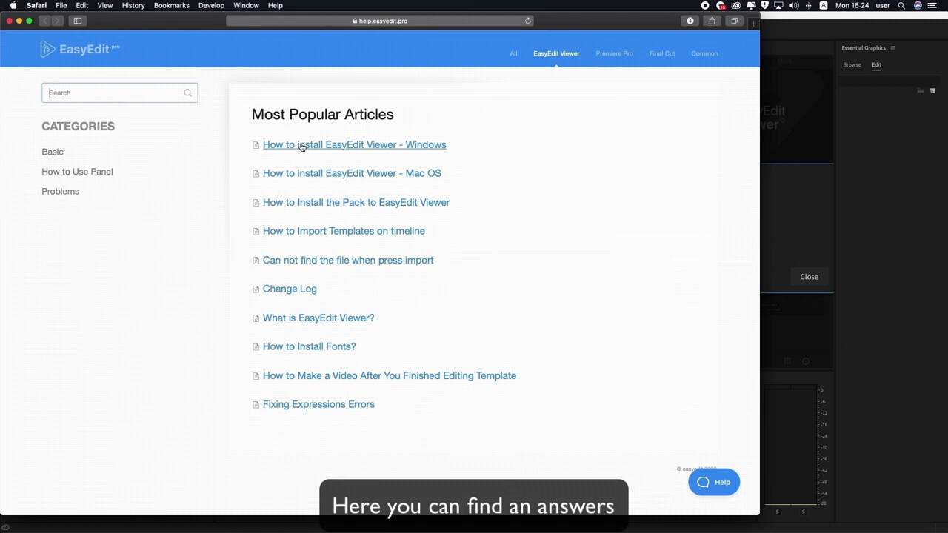
pyautogui.moveTo(887, 204)
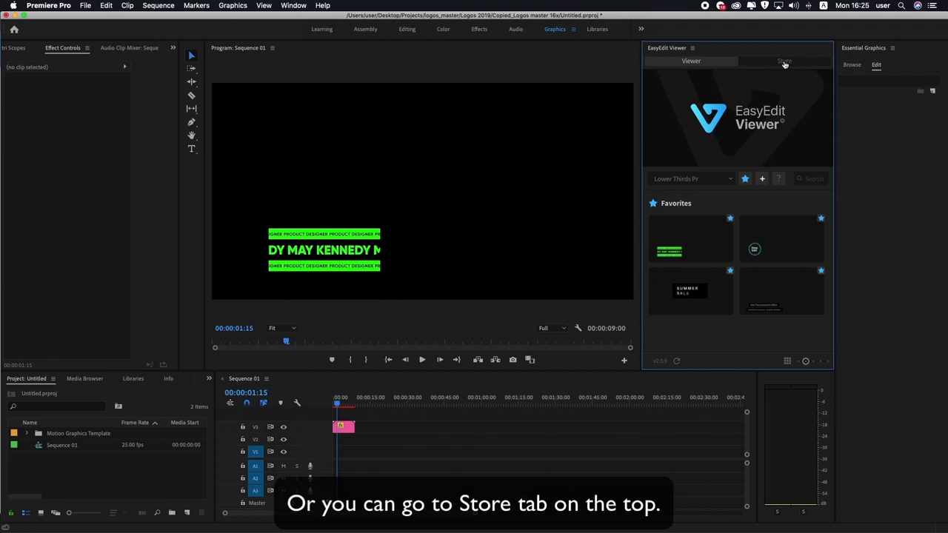
# Open the EasyEdit Store and scroll through packs like Instagram Stories and Hyper Graphics Pack
pyautogui.click(780, 61)
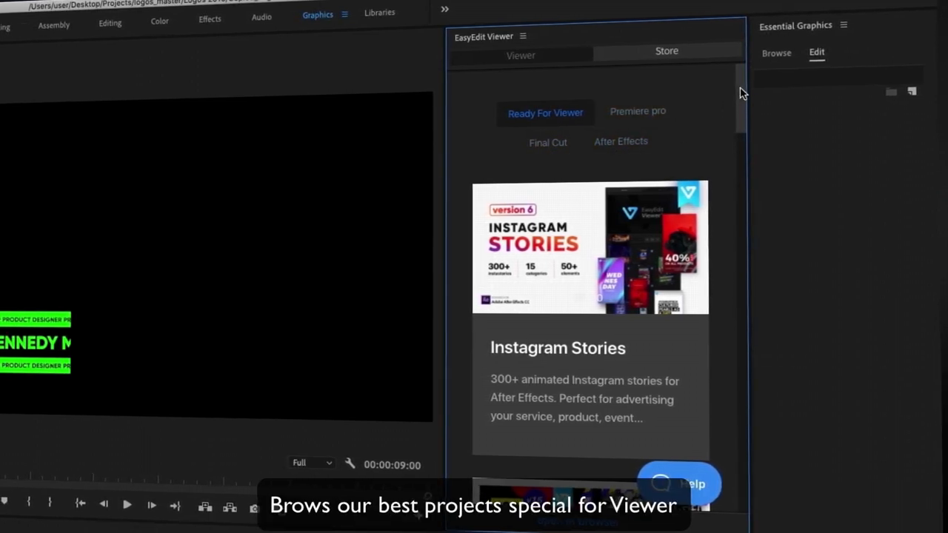
pyautogui.scroll(-3)
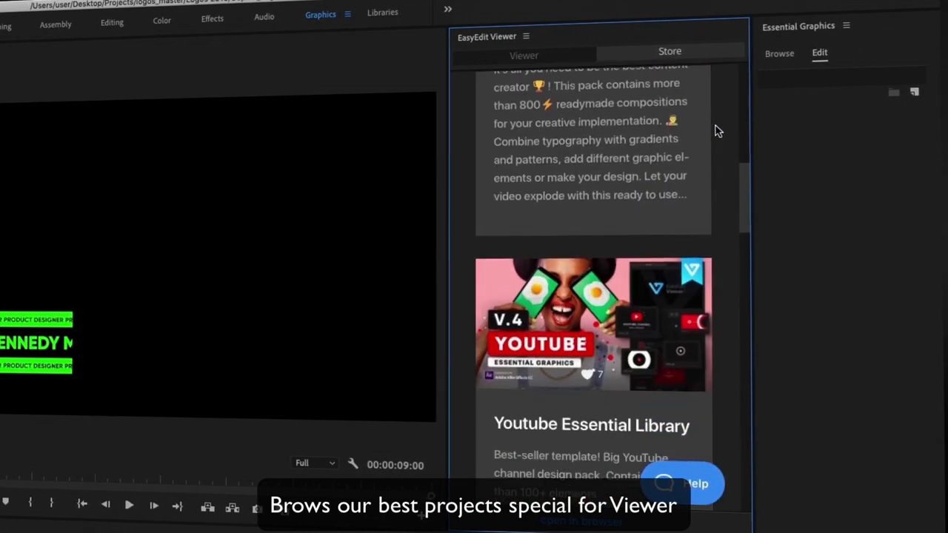
pyautogui.scroll(-3)
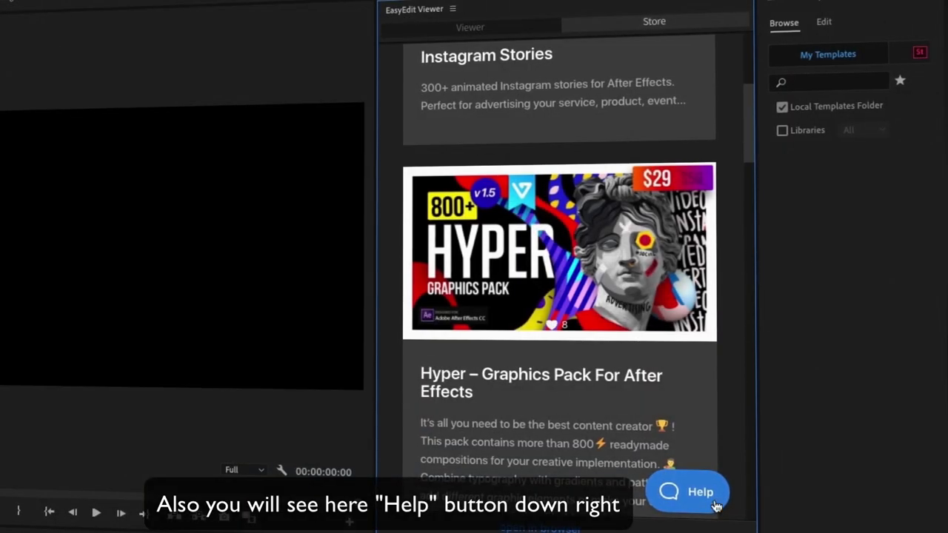
# Open the Help widget's Ask section and choose Email to show the support message form
pyautogui.click(702, 492)
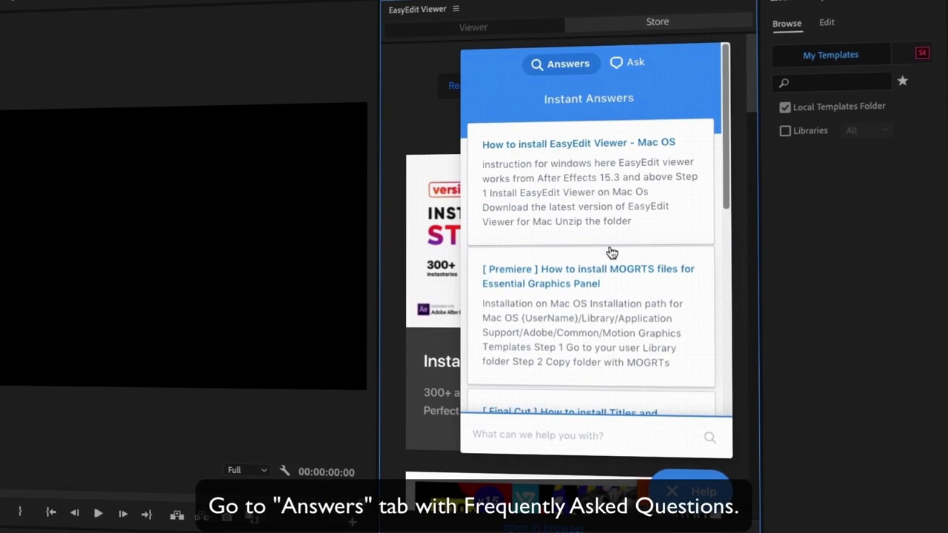
pyautogui.click(633, 62)
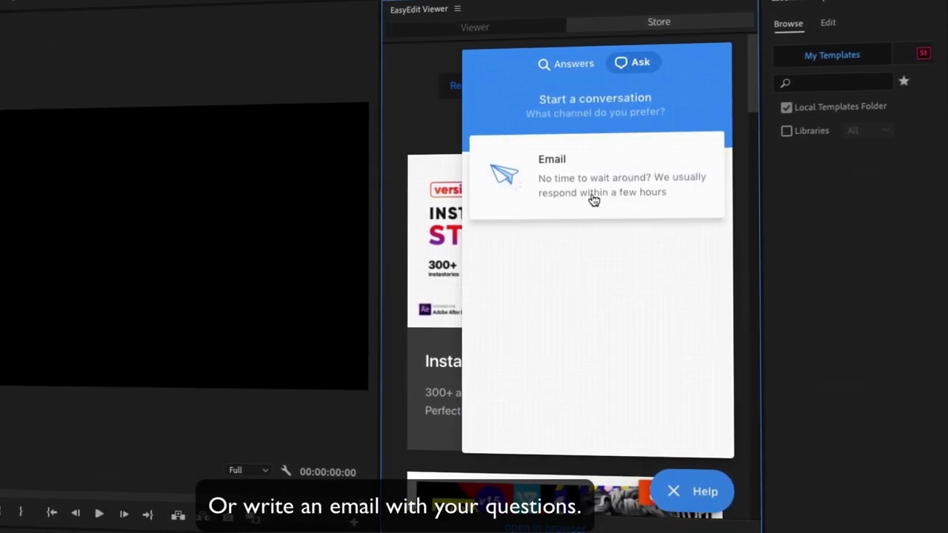
pyautogui.click(596, 178)
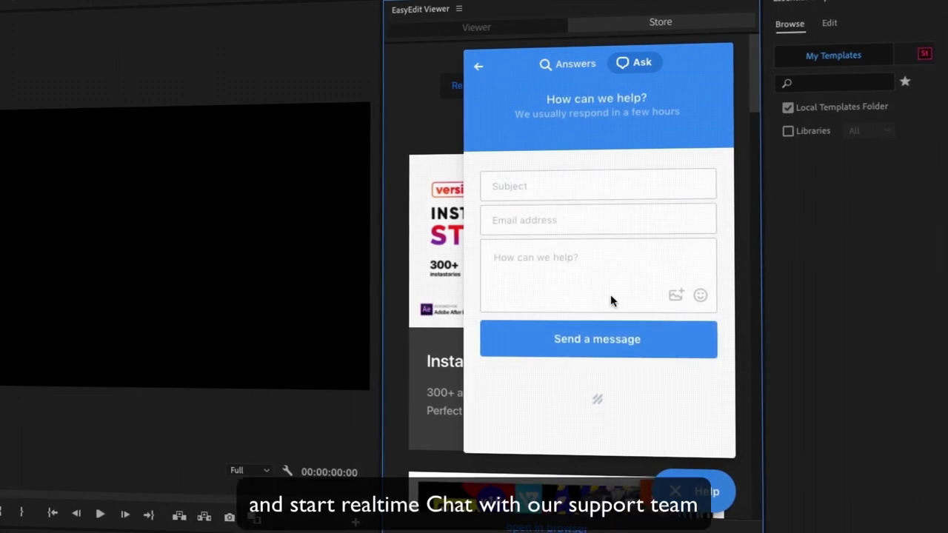